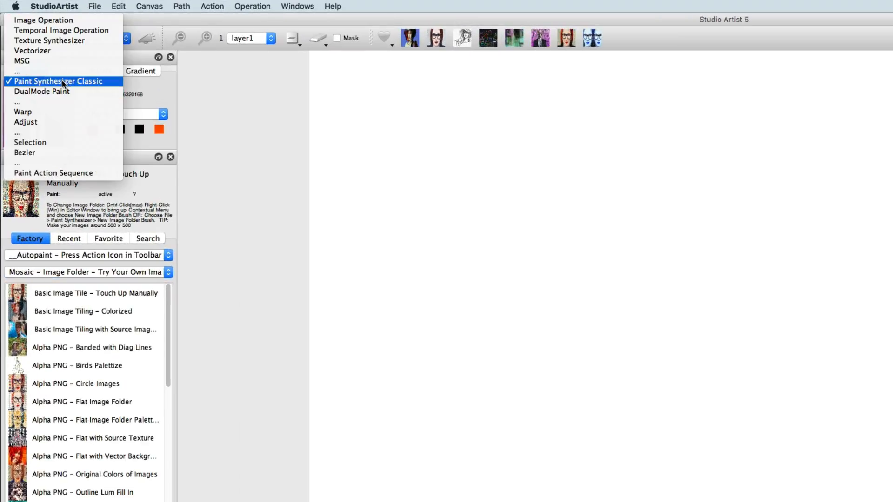
Keep Paint Synthesizer Classic active and browse the preset categories for Mosaic – Image Folder.
left_click(58, 81)
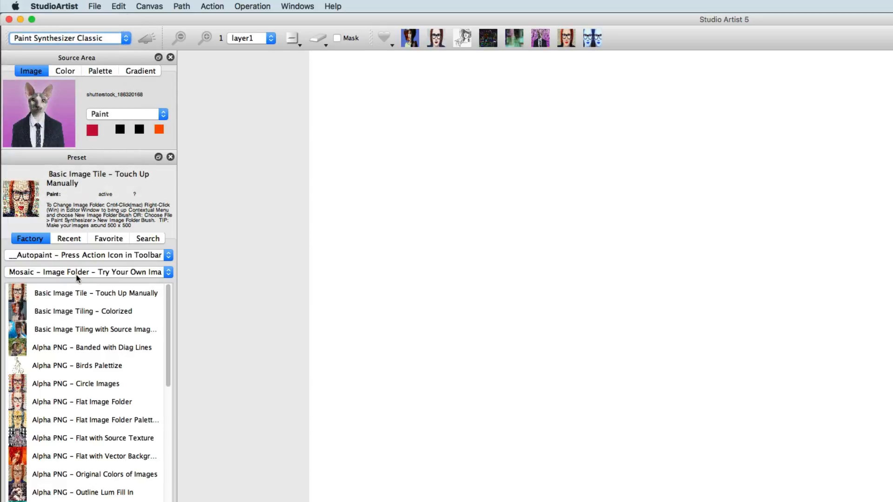
left_click(85, 272)
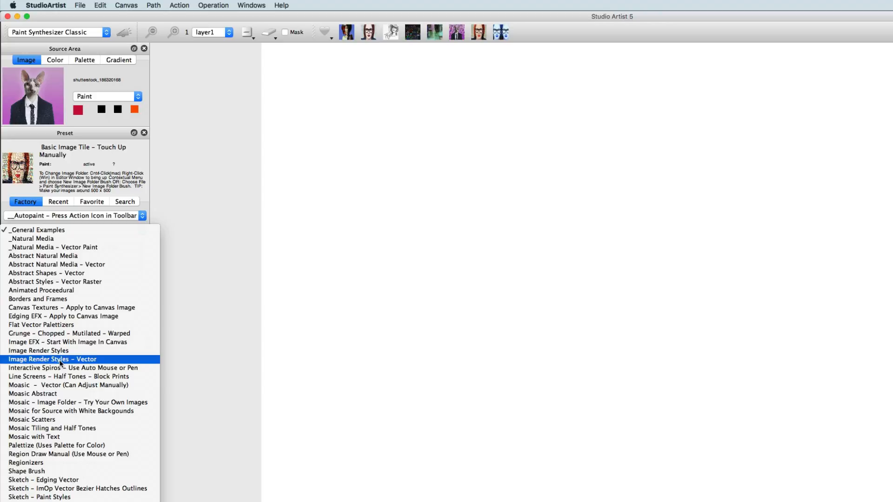
mouse_move(44, 406)
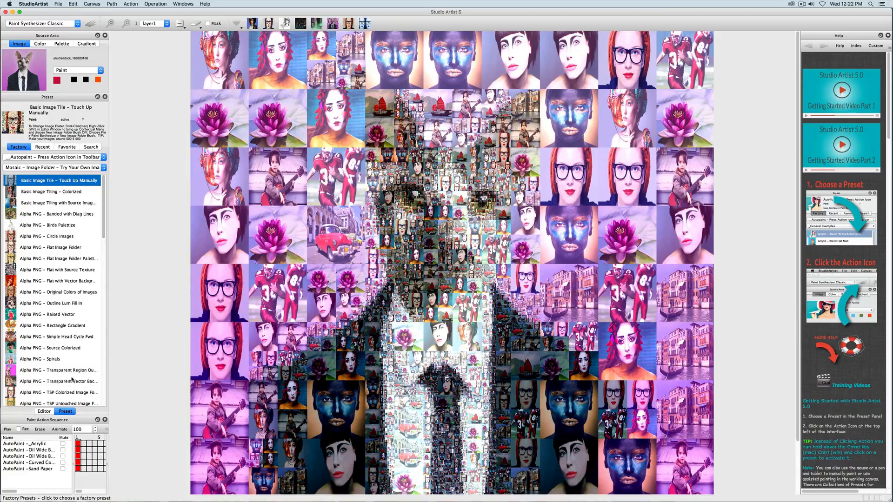
Set Path Start's generator to Hex Tile HV Split Regionize with Max Stroke 25.
left_click(45, 411)
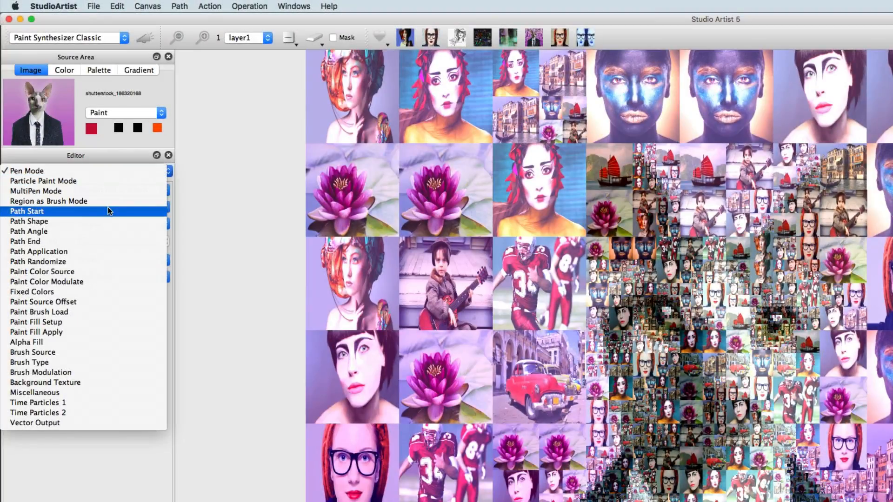
left_click(26, 211)
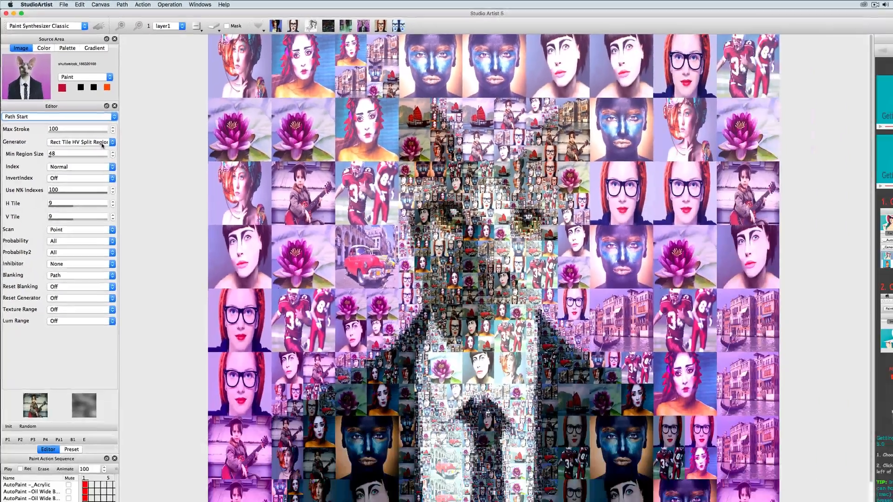
left_click(79, 142)
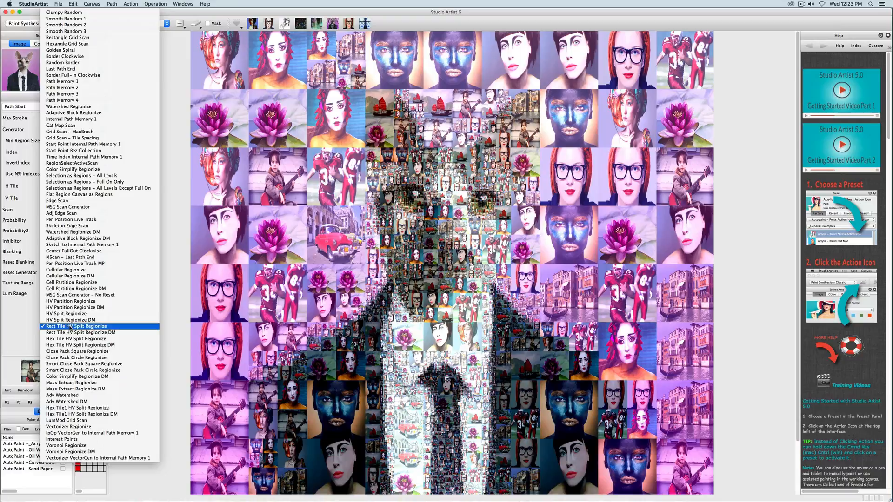
mouse_move(76, 288)
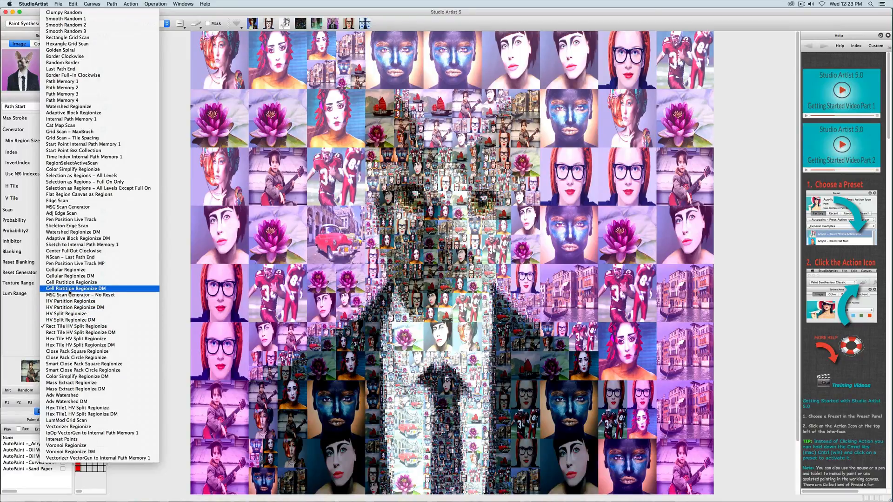
mouse_move(72, 233)
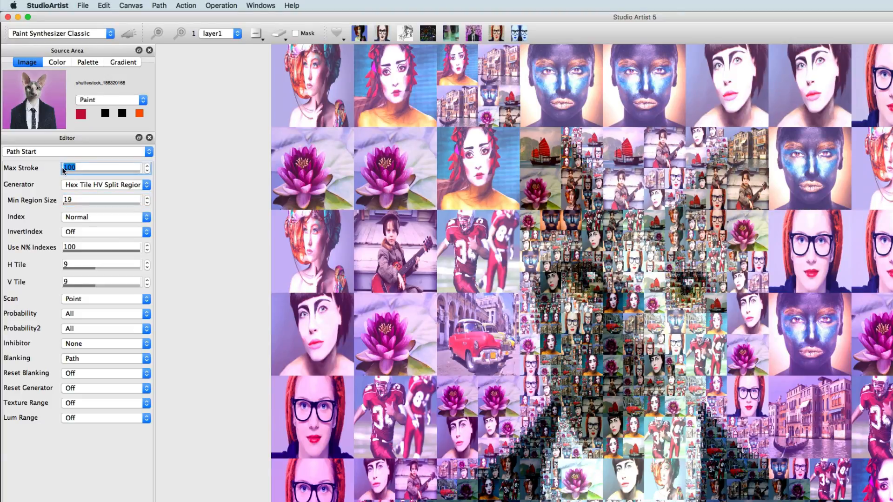
type("25")
left_click(102, 282)
type("7")
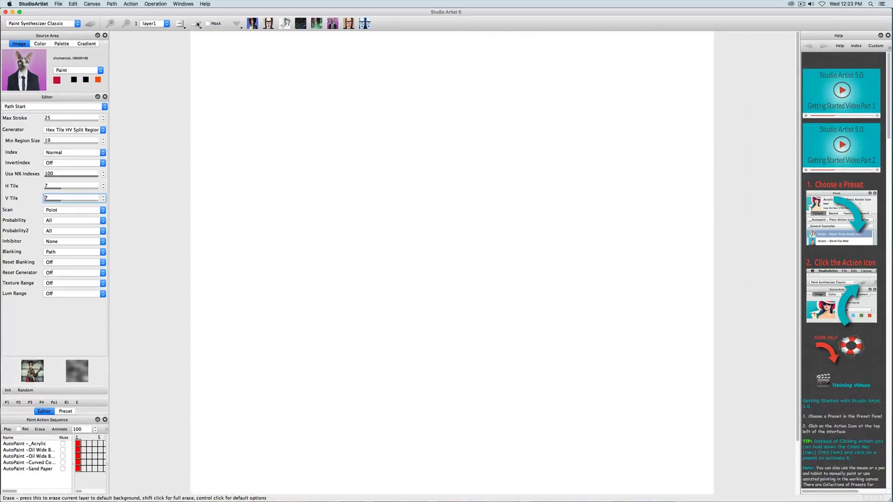
Lower the Path Start Min Region Size to 2 for the hexagonal tiles.
left_click(89, 23)
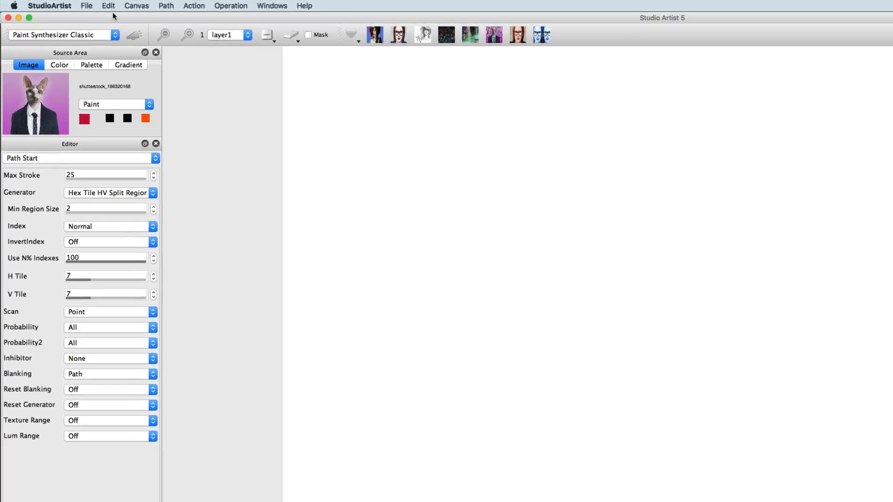
Load the Cats folder as a New Image Folder Brush for the mosaic tiles.
left_click(83, 5)
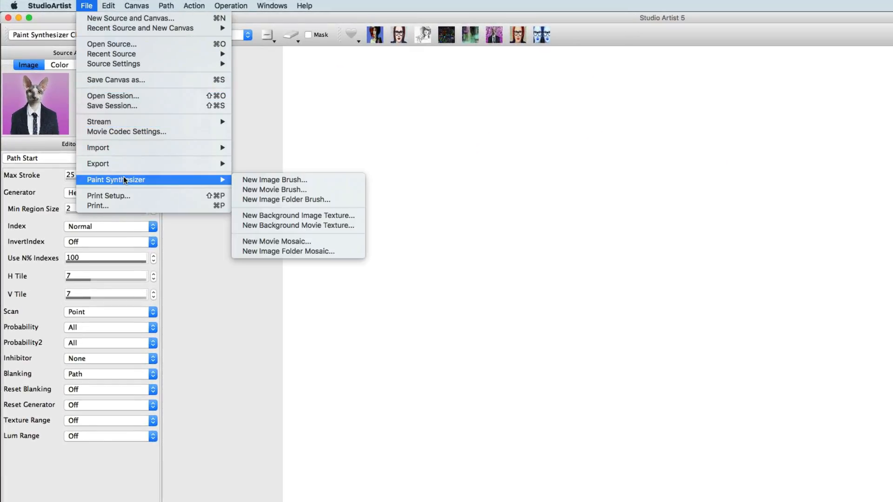
mouse_move(287, 199)
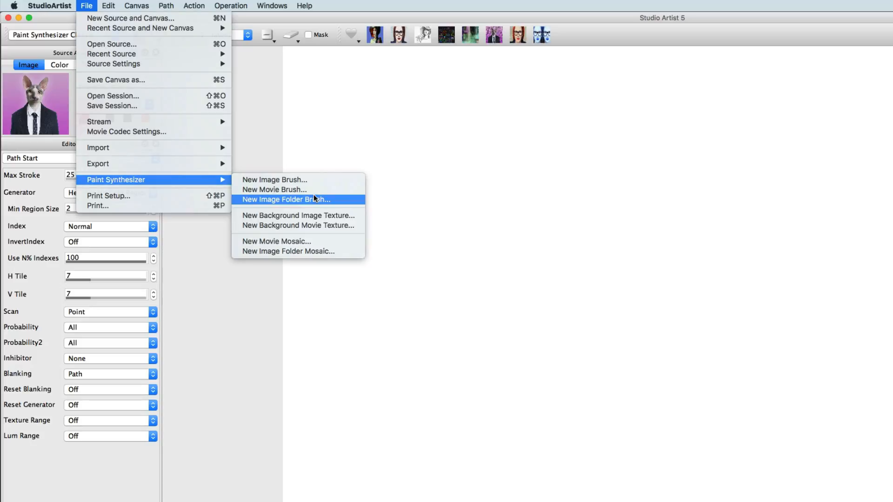
left_click(286, 199)
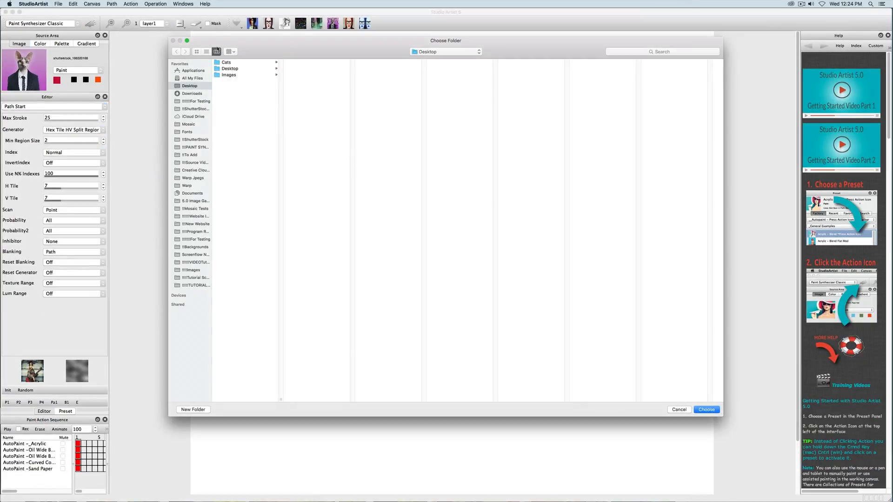
left_click(226, 61)
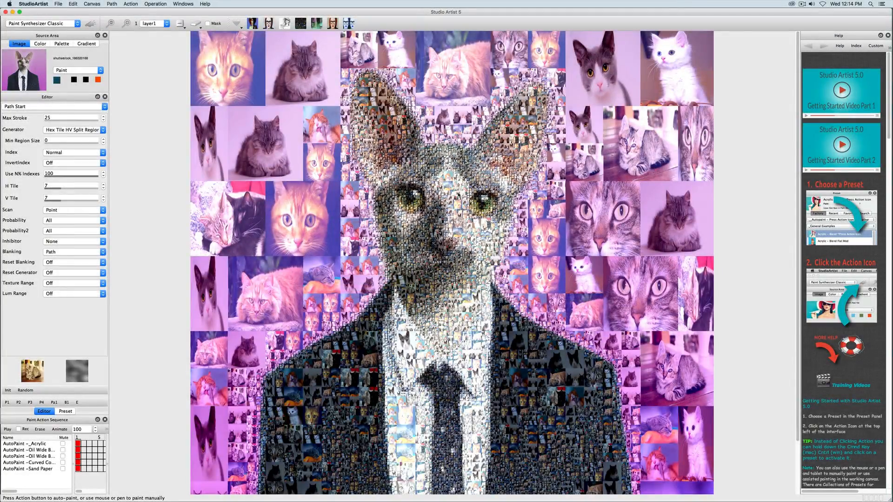
In Pen Mode, try Rectangle manual draw regions, then return to Square.
left_click(54, 106)
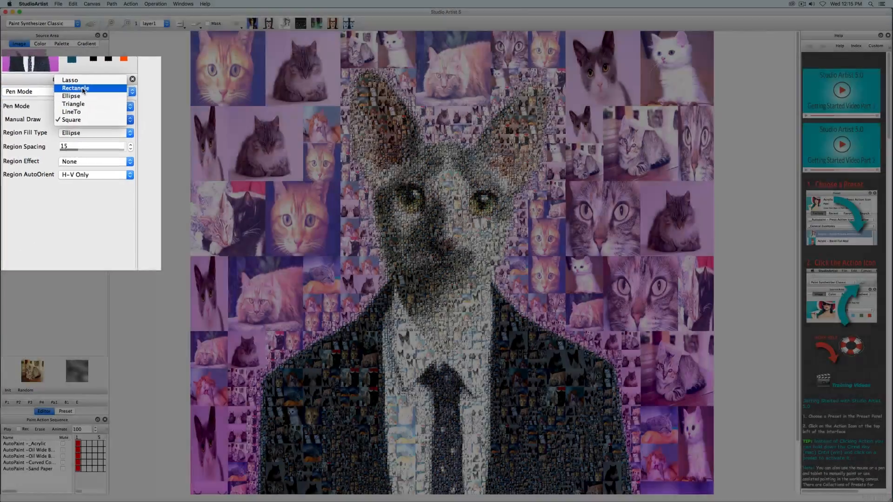
left_click(75, 87)
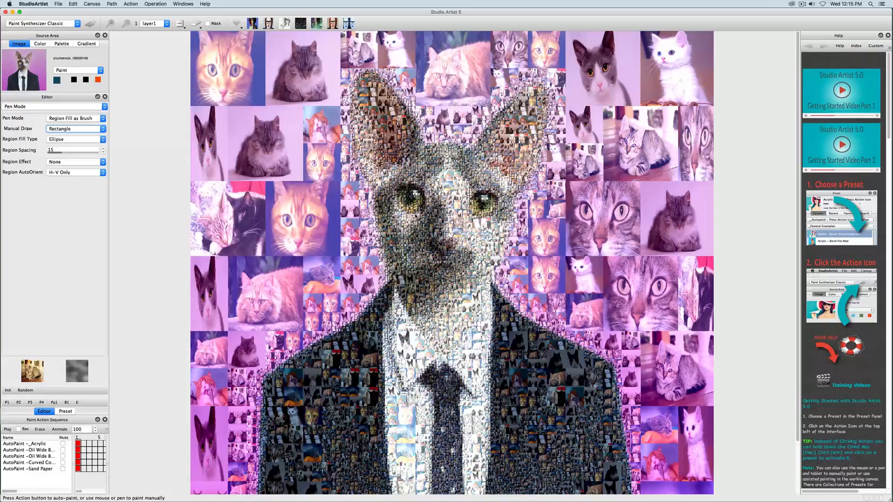
left_click(47, 24)
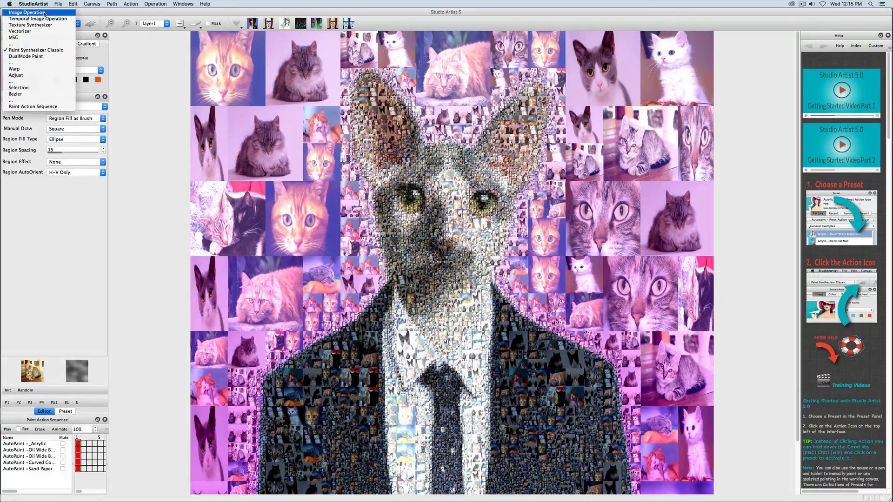
Switch to Image Operation and browse the Image EFX Edging presets for _Source Edge 2.
left_click(28, 10)
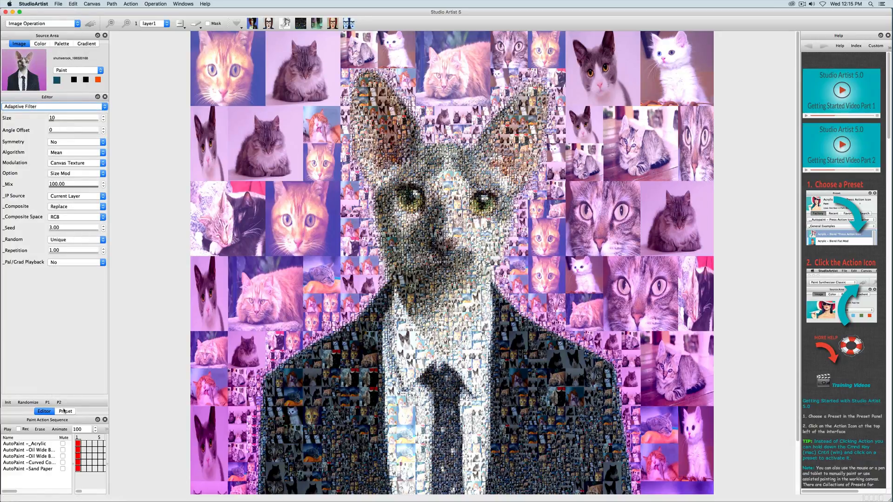
left_click(54, 140)
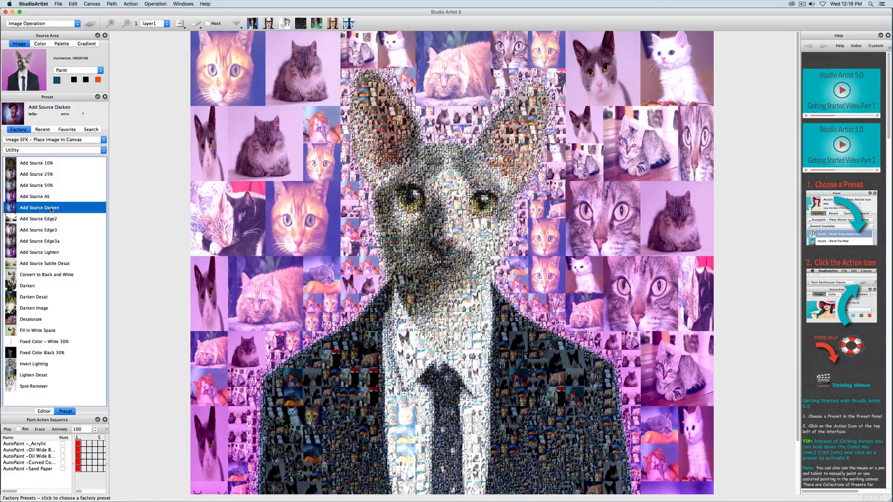
left_click(89, 23)
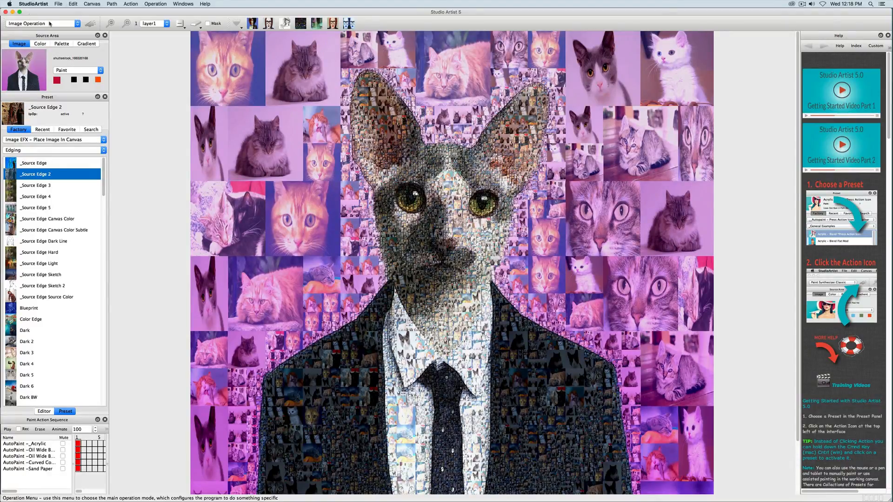
Return to Paint Synthesizer Classic and start exporting the current paint preset.
left_click(38, 23)
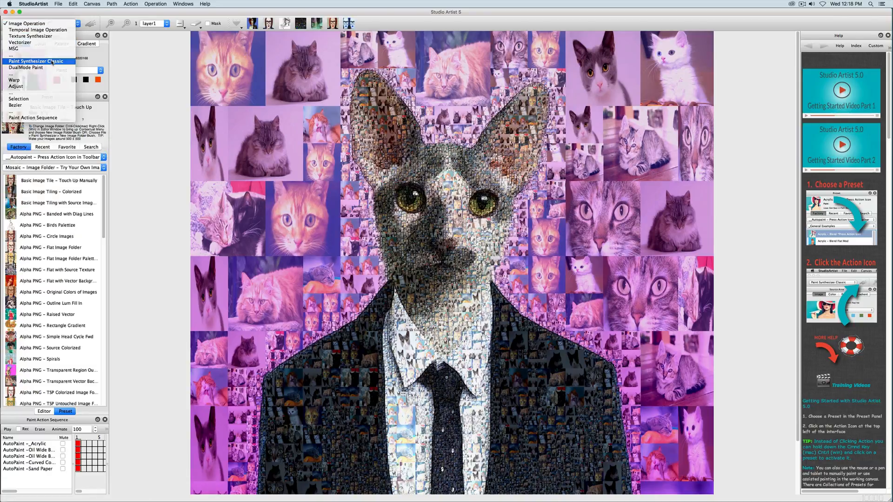
left_click(39, 61)
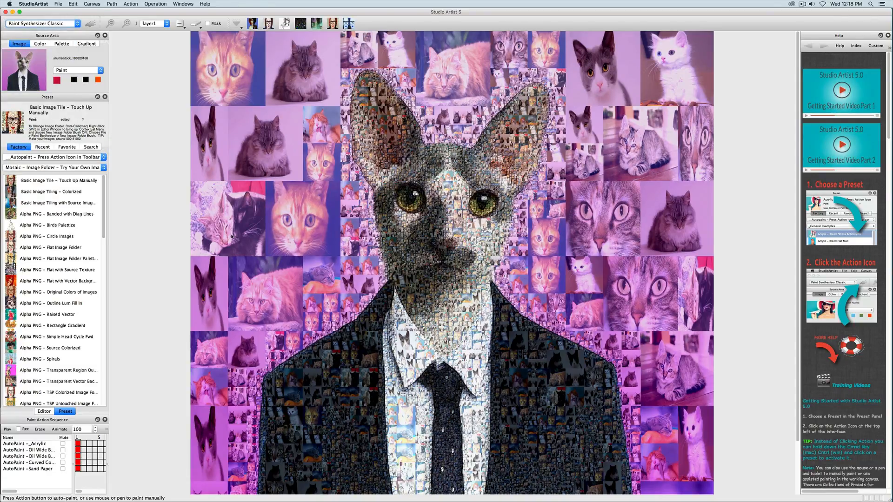
left_click(43, 411)
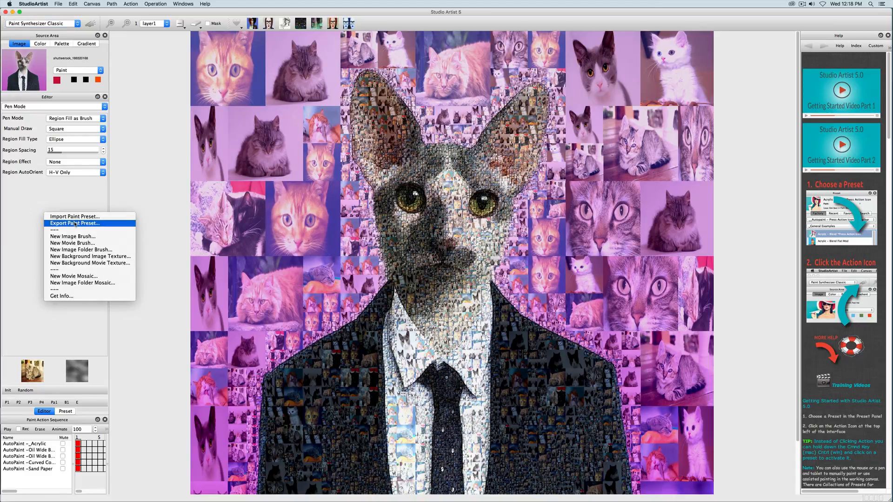
left_click(74, 223)
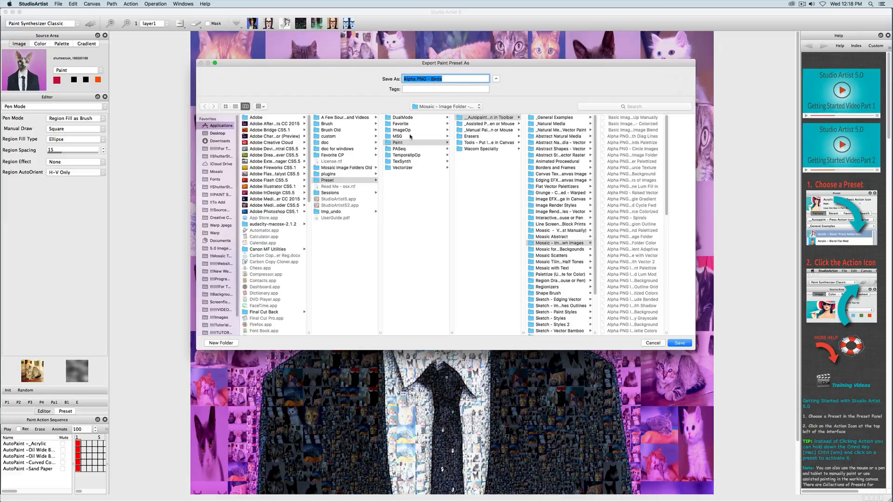
Name the exported preset 'My Mosaic' in the My Favorites folder.
left_click(400, 123)
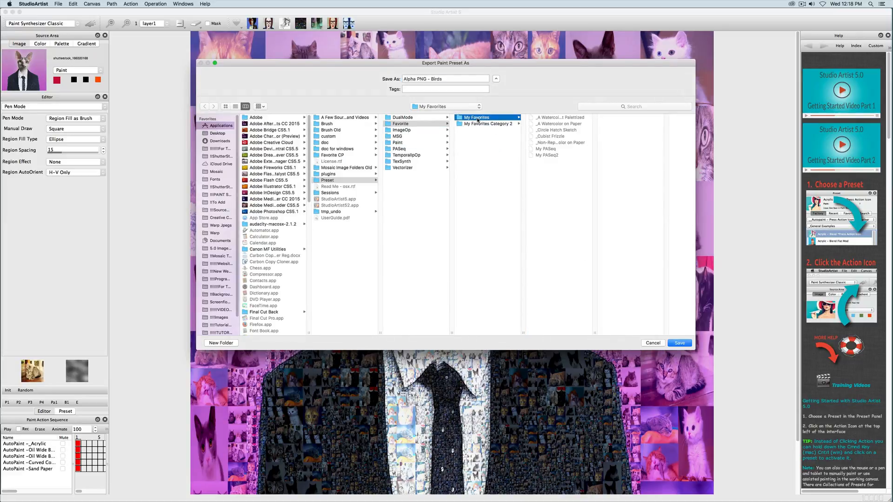
left_click(445, 78)
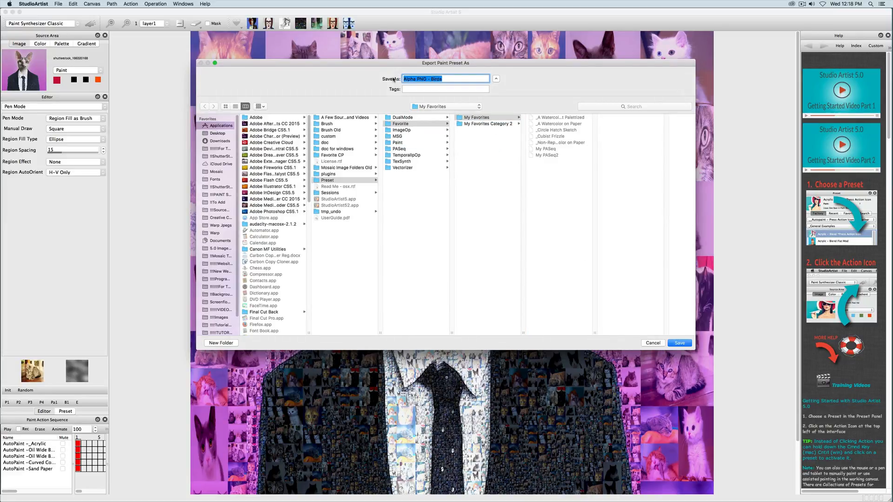
type("My Mosaic")
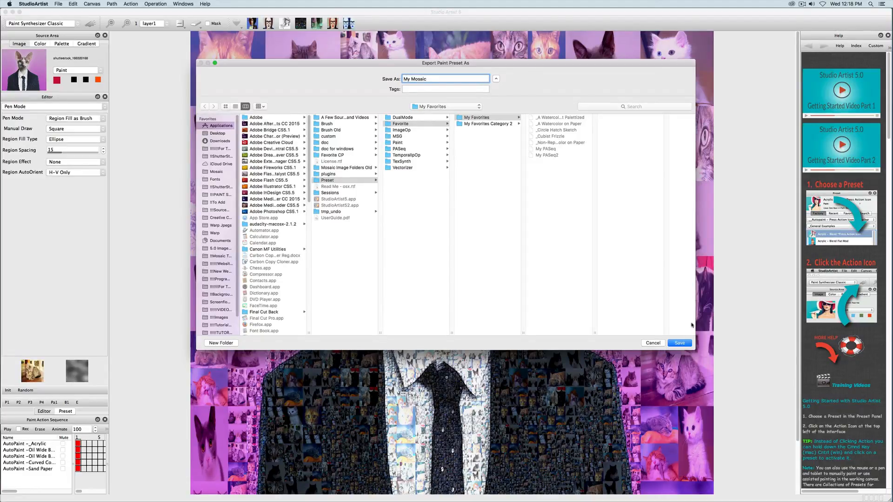